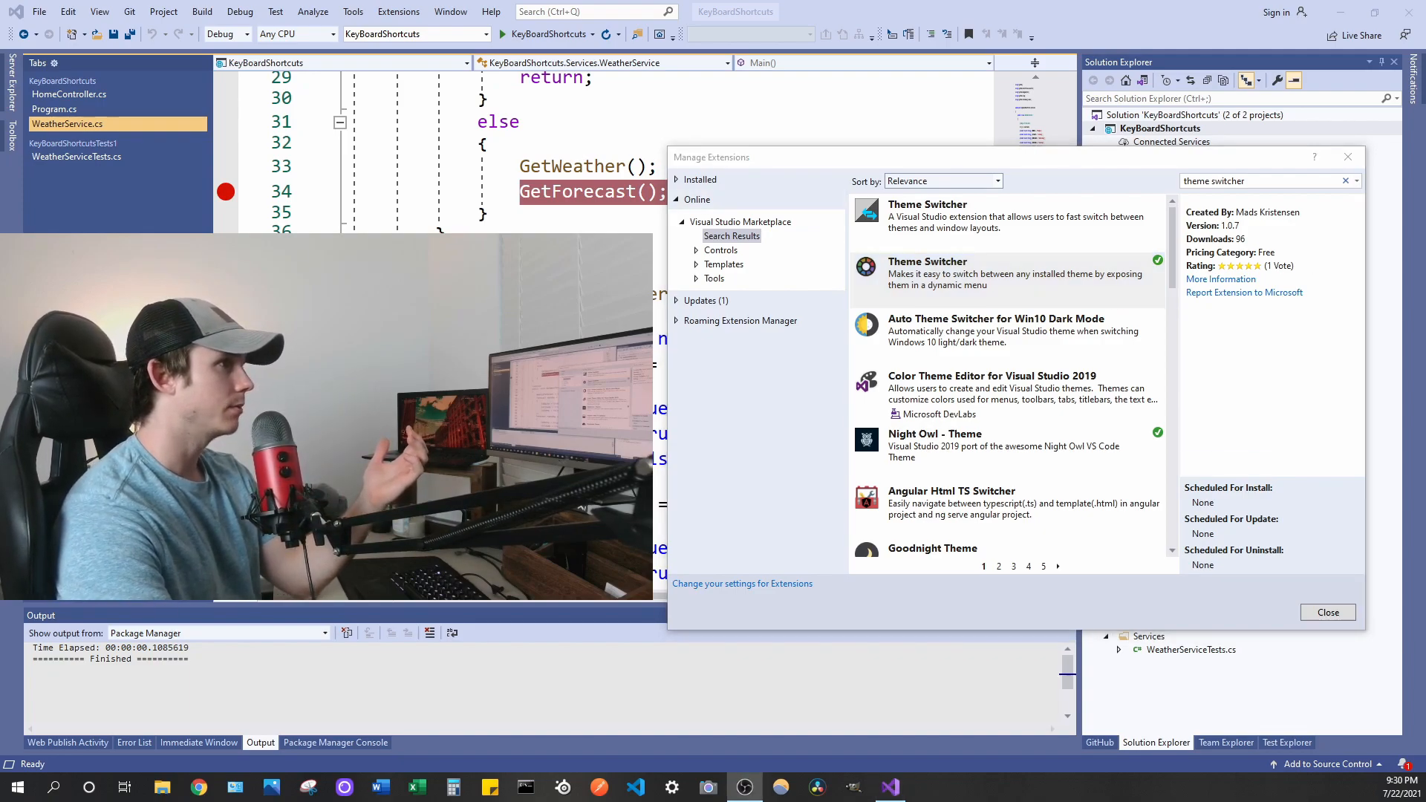
Step: Move the Manage Extensions dialog aside and close it, returning to WeatherService.cs
scroll("down", 3)
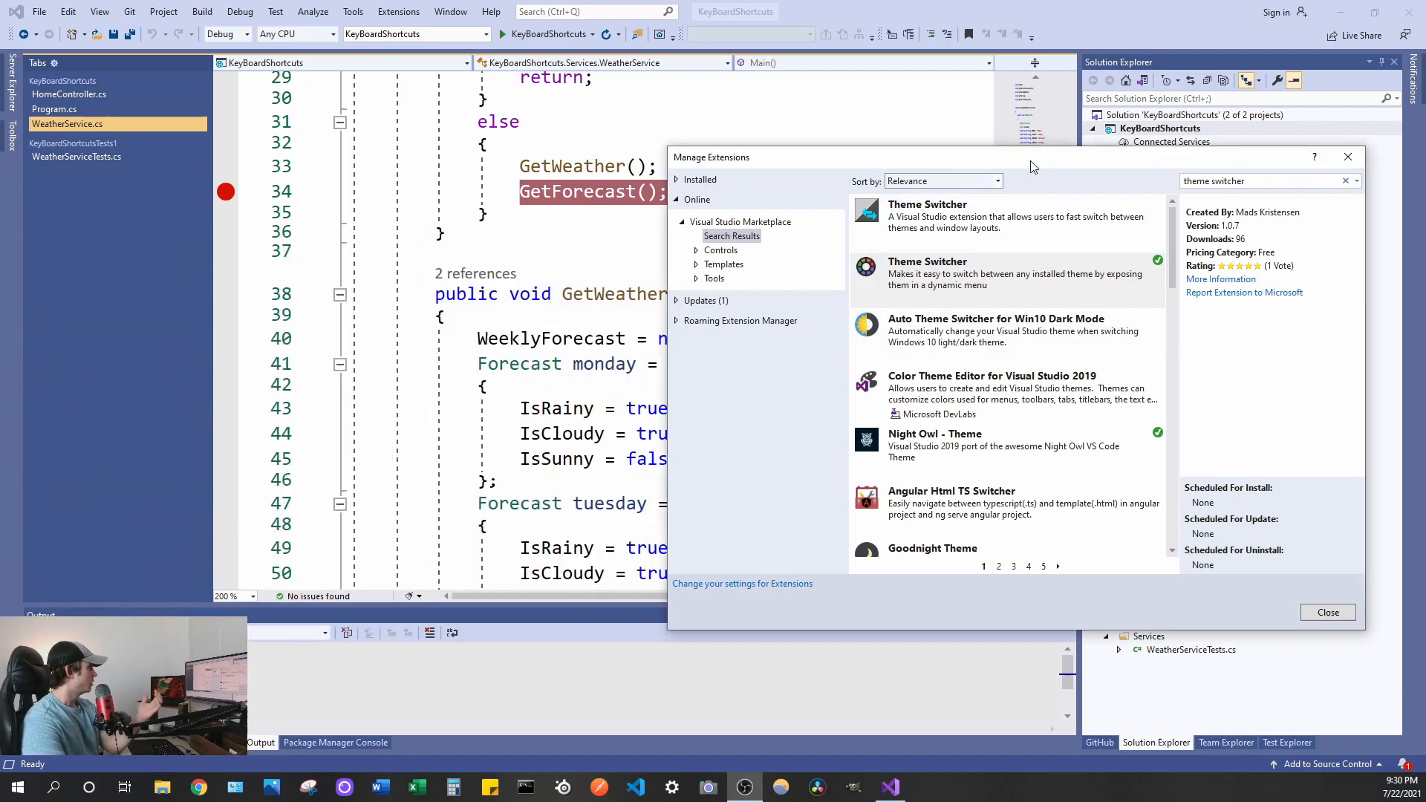
left_click_drag(1032, 167, 1066, 128)
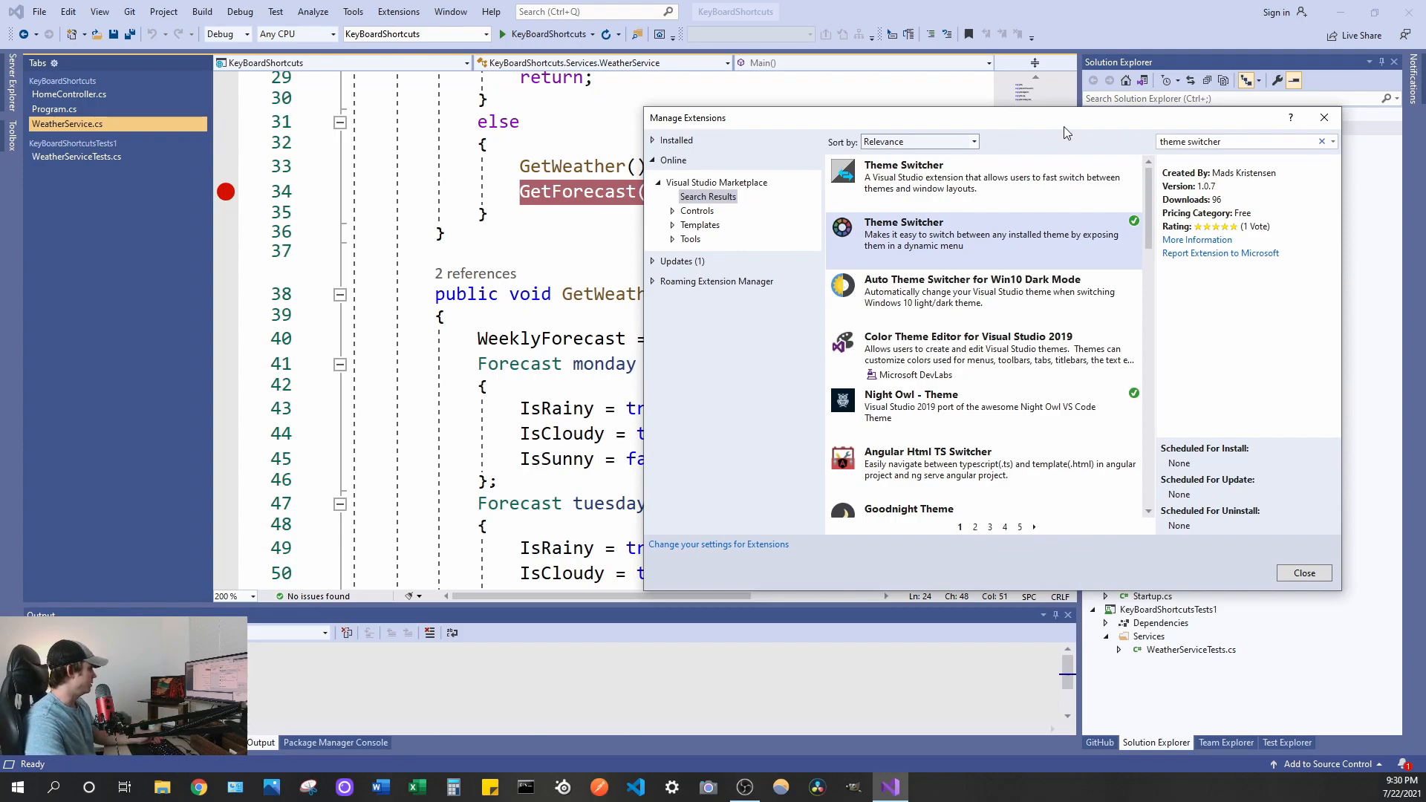
left_click(1302, 573)
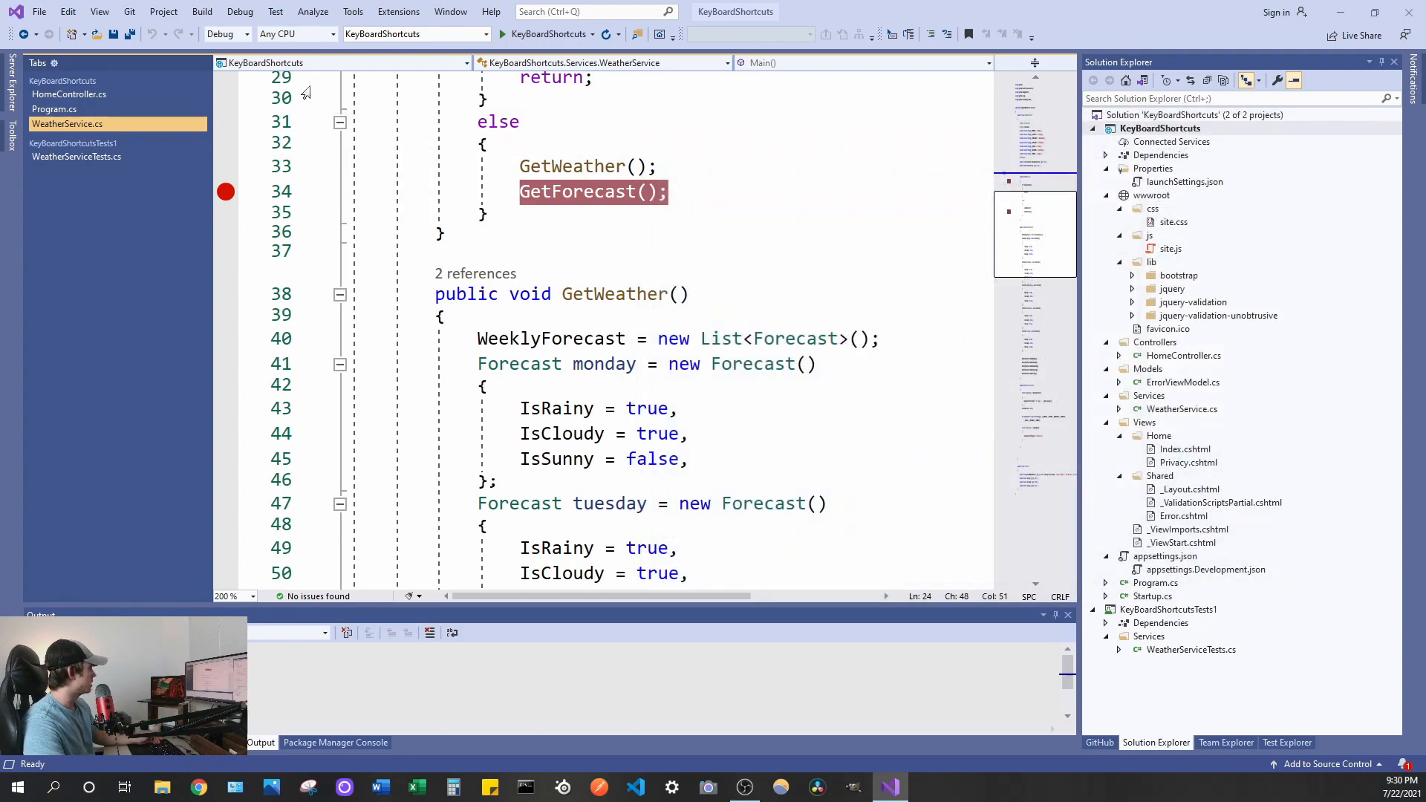
Step: Search the online marketplace in Manage Extensions for 'theme switcher'
left_click(398, 11)
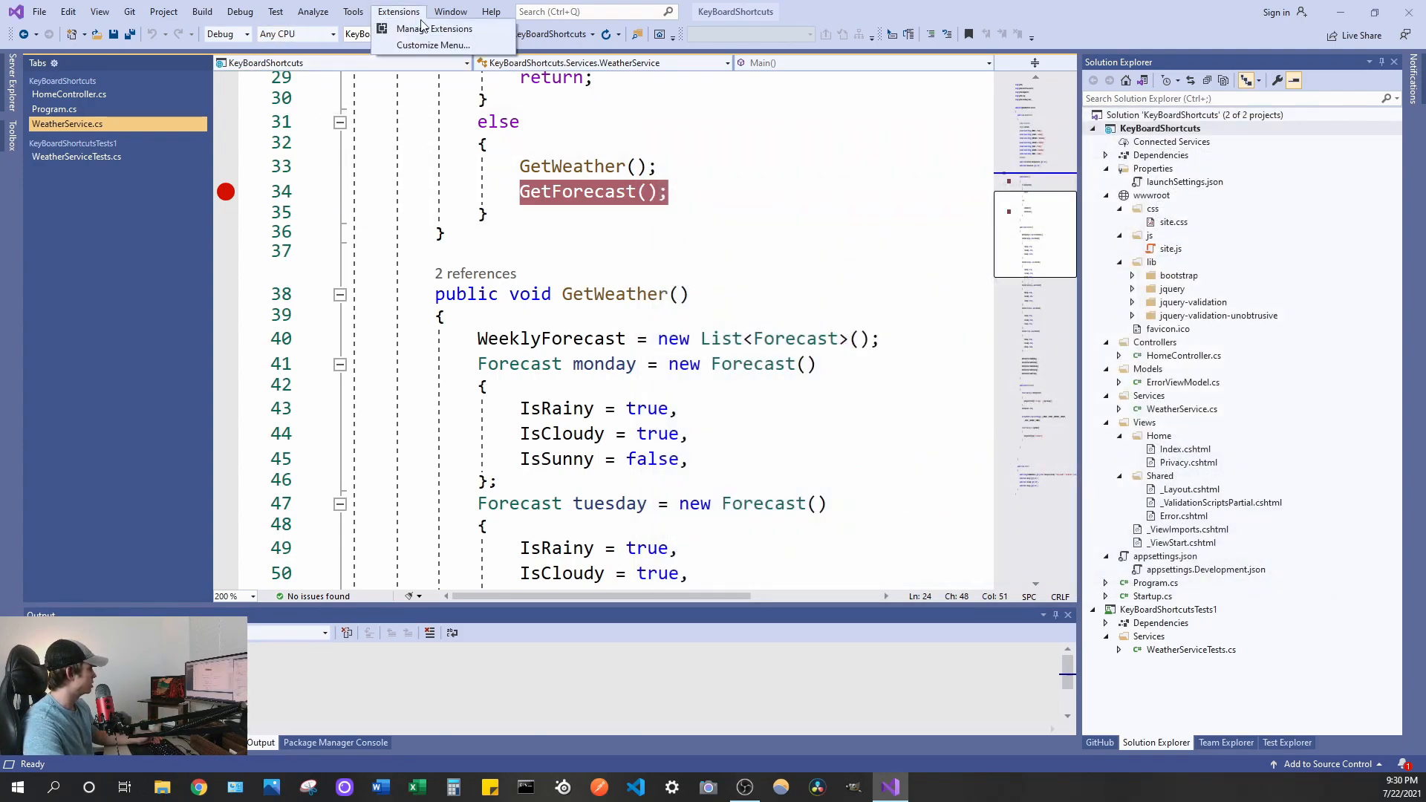
left_click(433, 28)
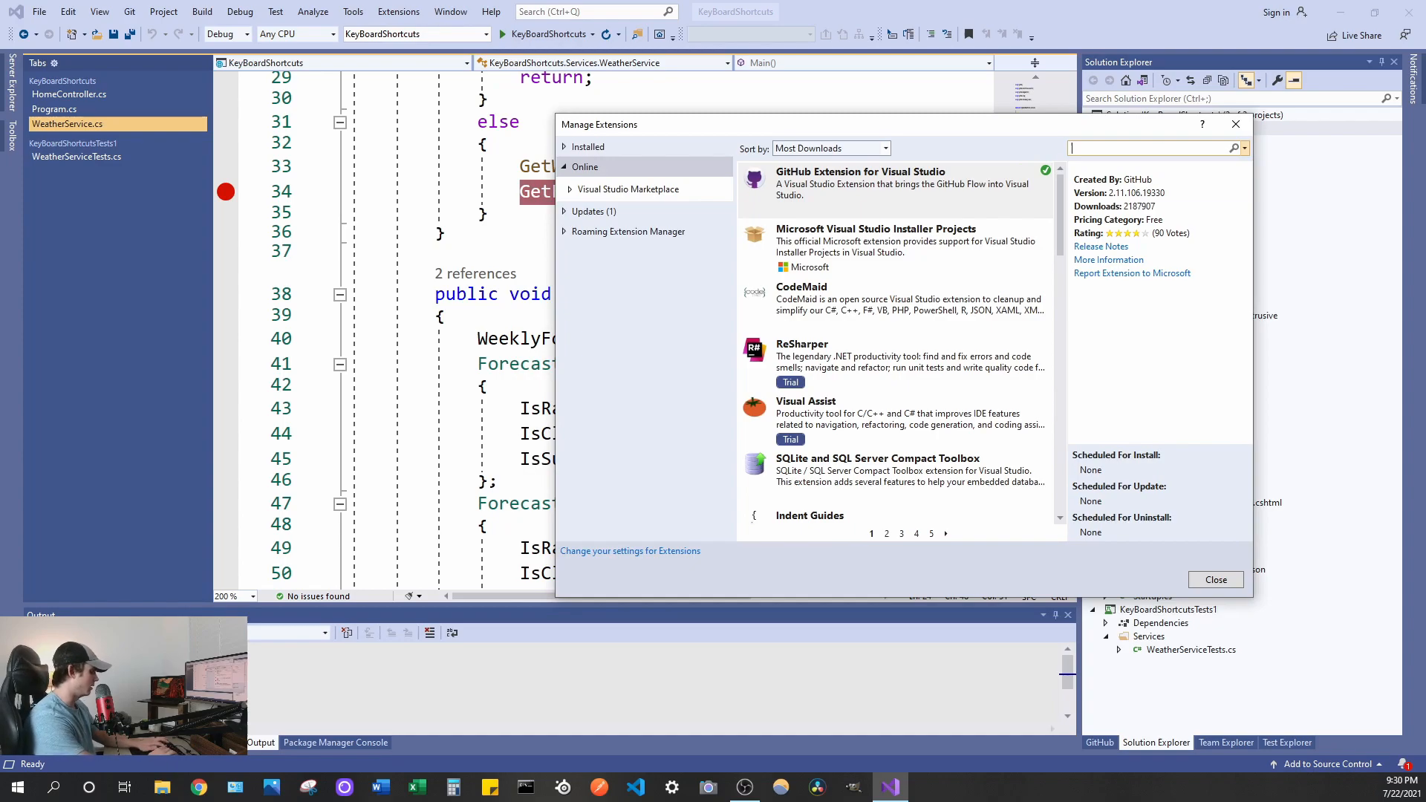
type("theme switcher")
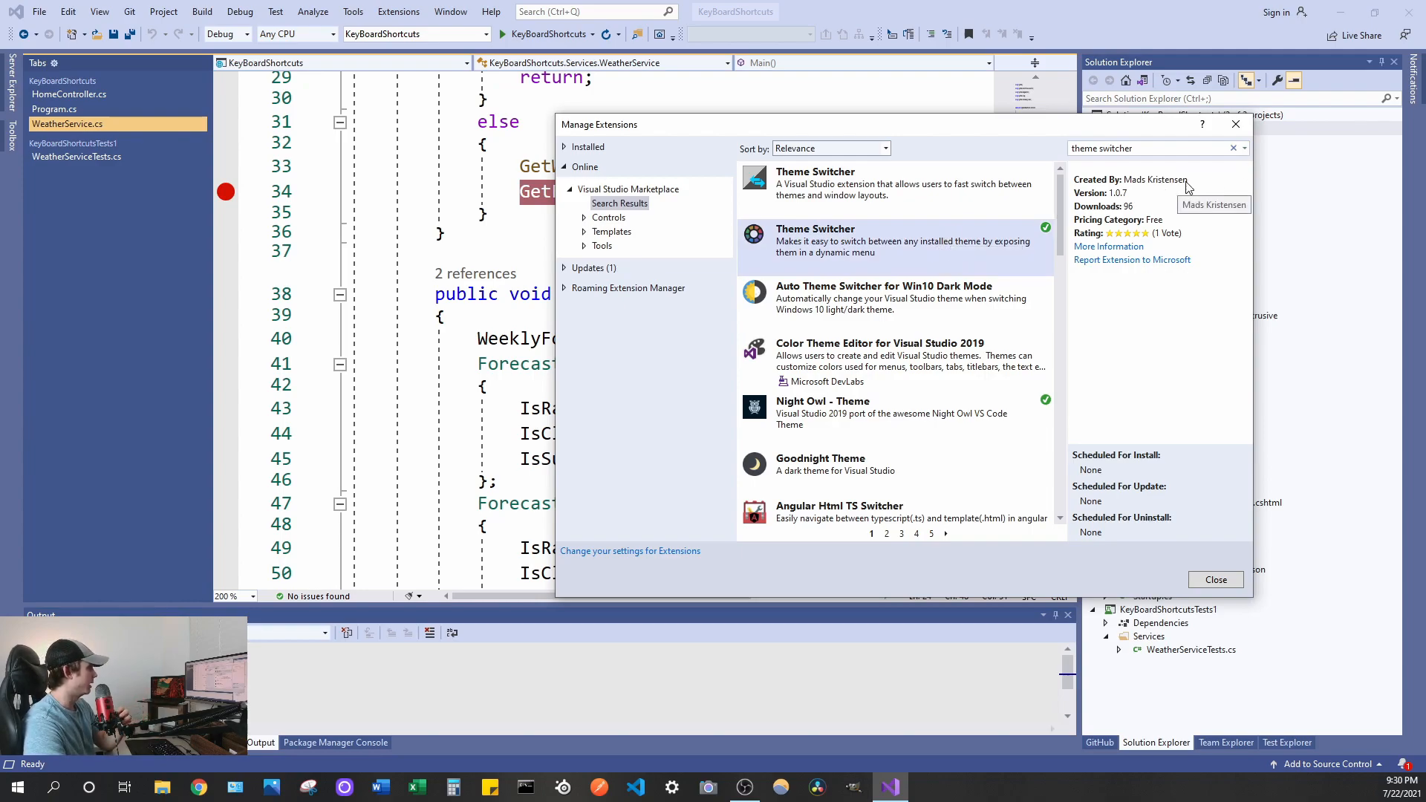
mouse_move(1178, 187)
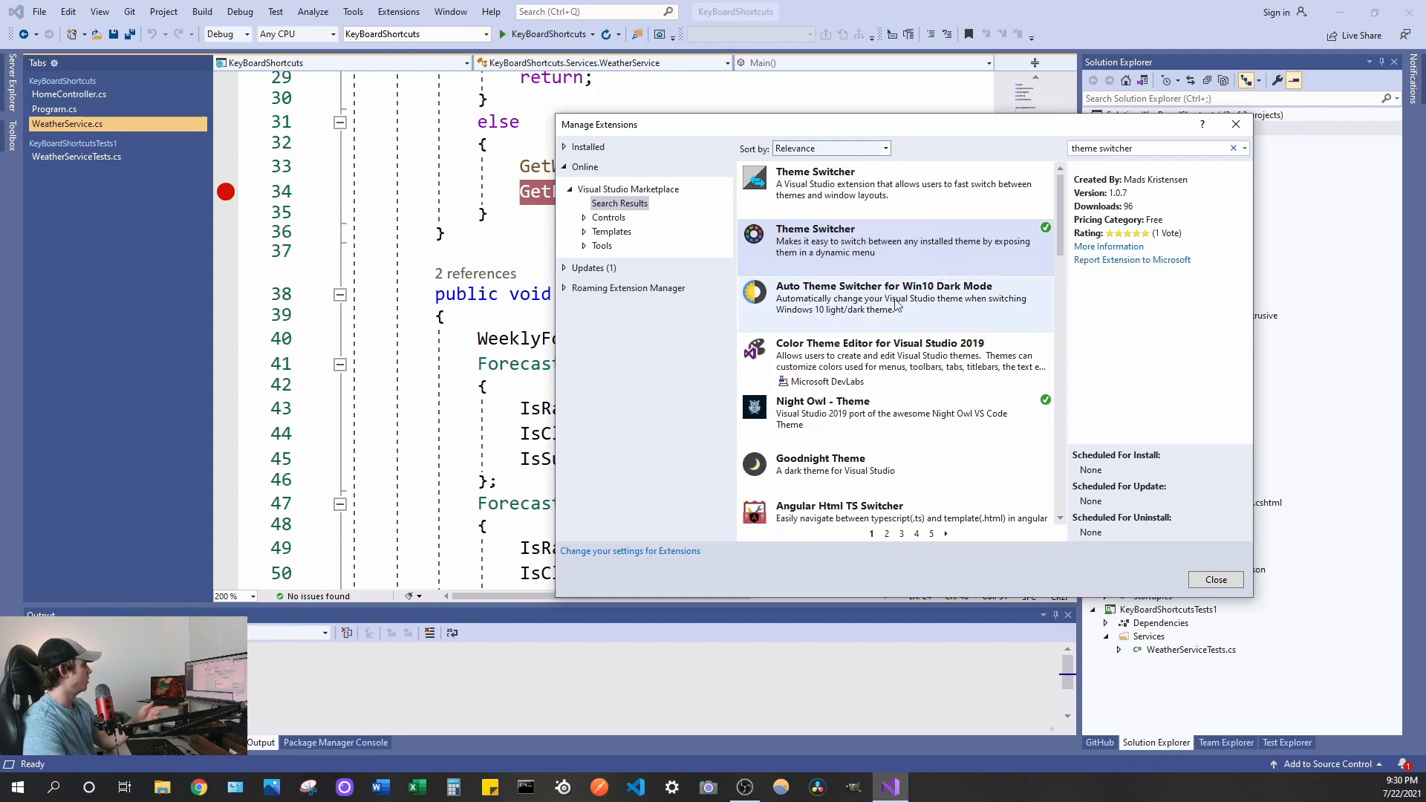
mouse_move(896, 298)
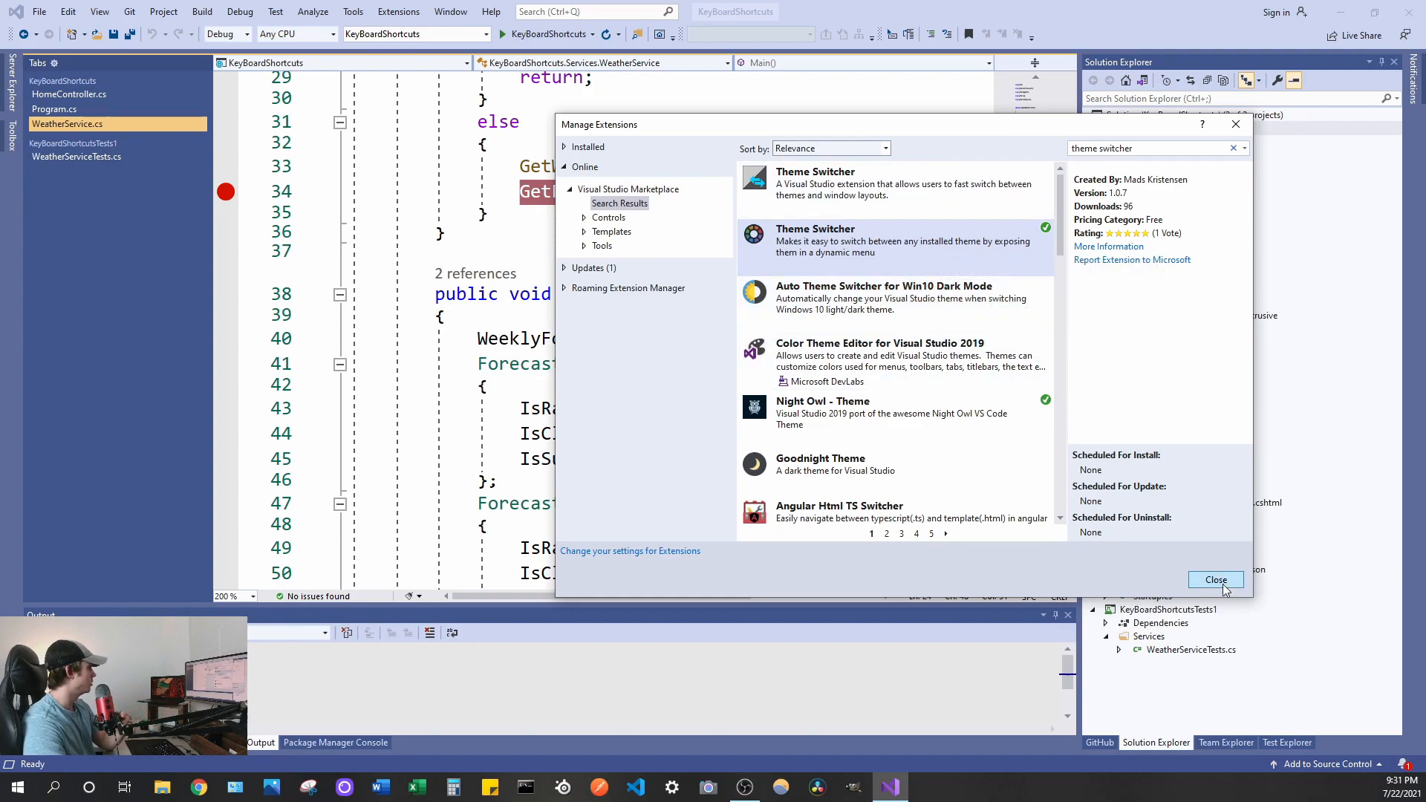
Step: Close Manage Extensions and reach the Tools > Themes list to choose Dark
left_click(1216, 579)
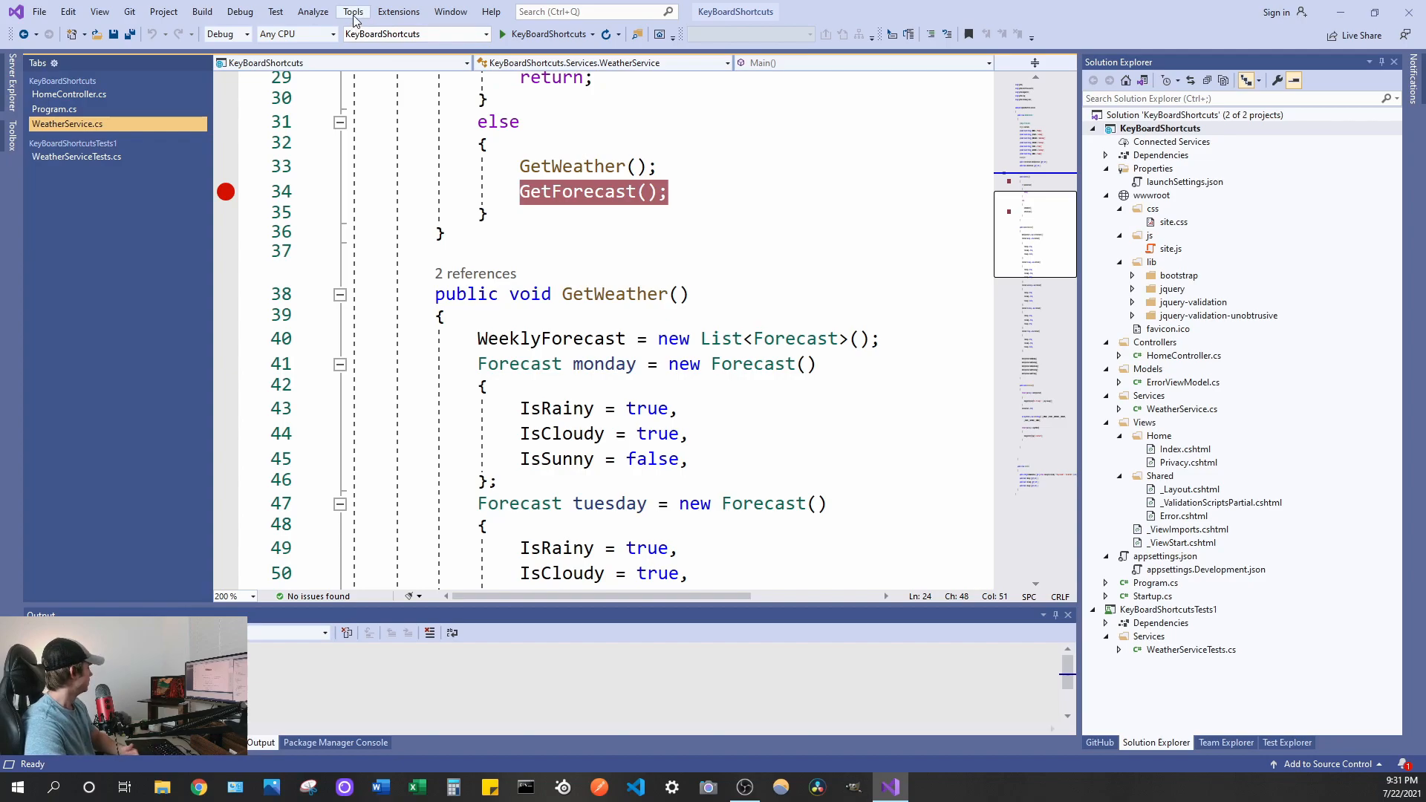
left_click(353, 10)
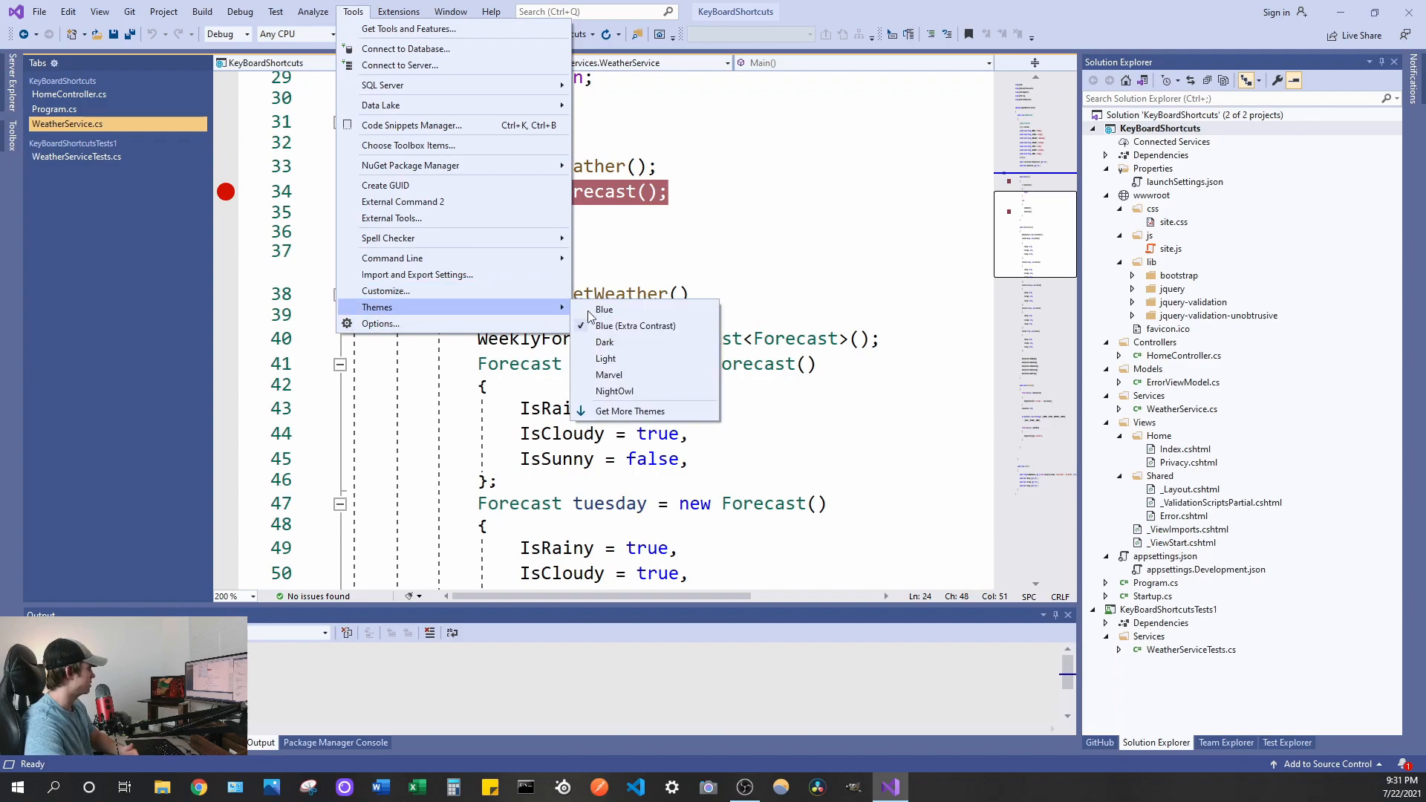
mouse_move(604, 341)
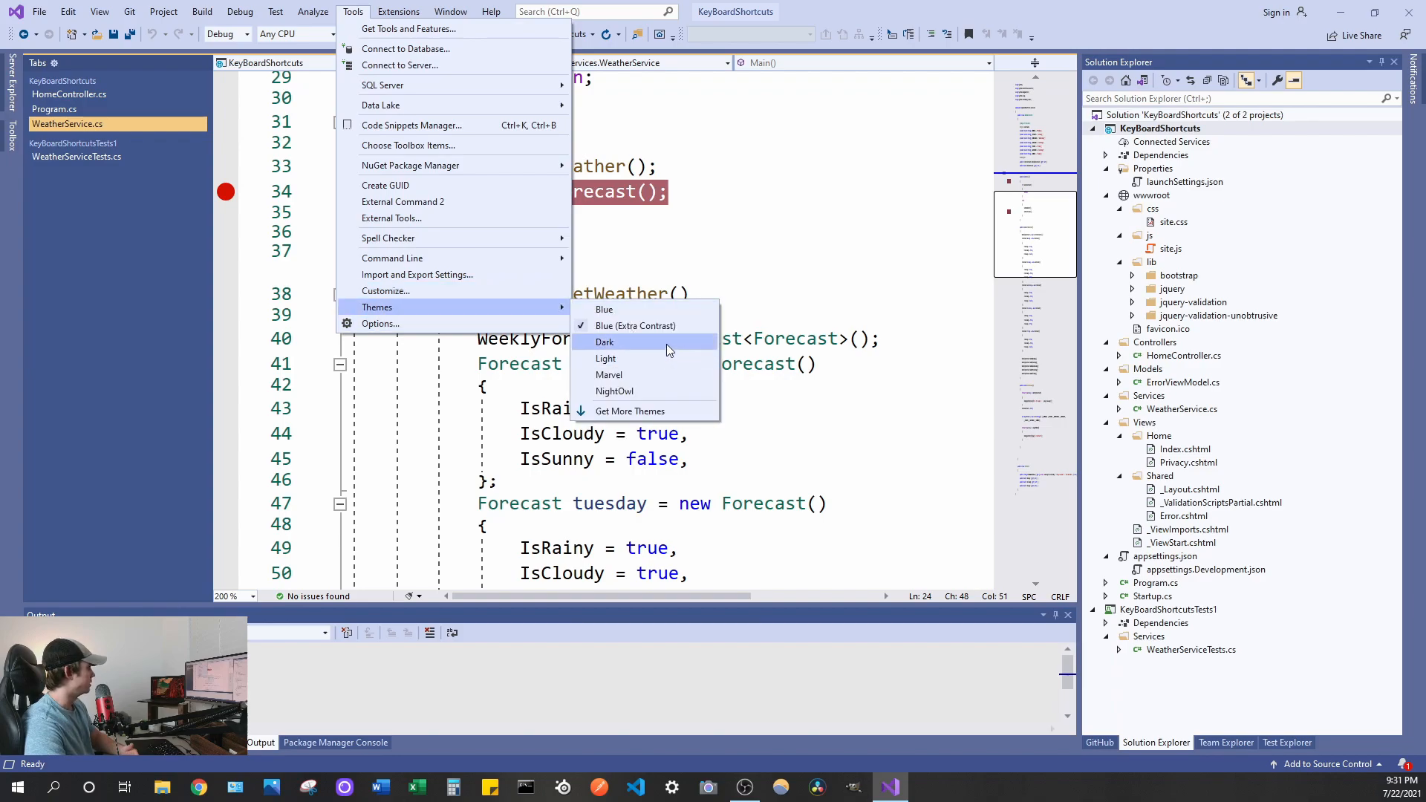
mouse_move(667, 345)
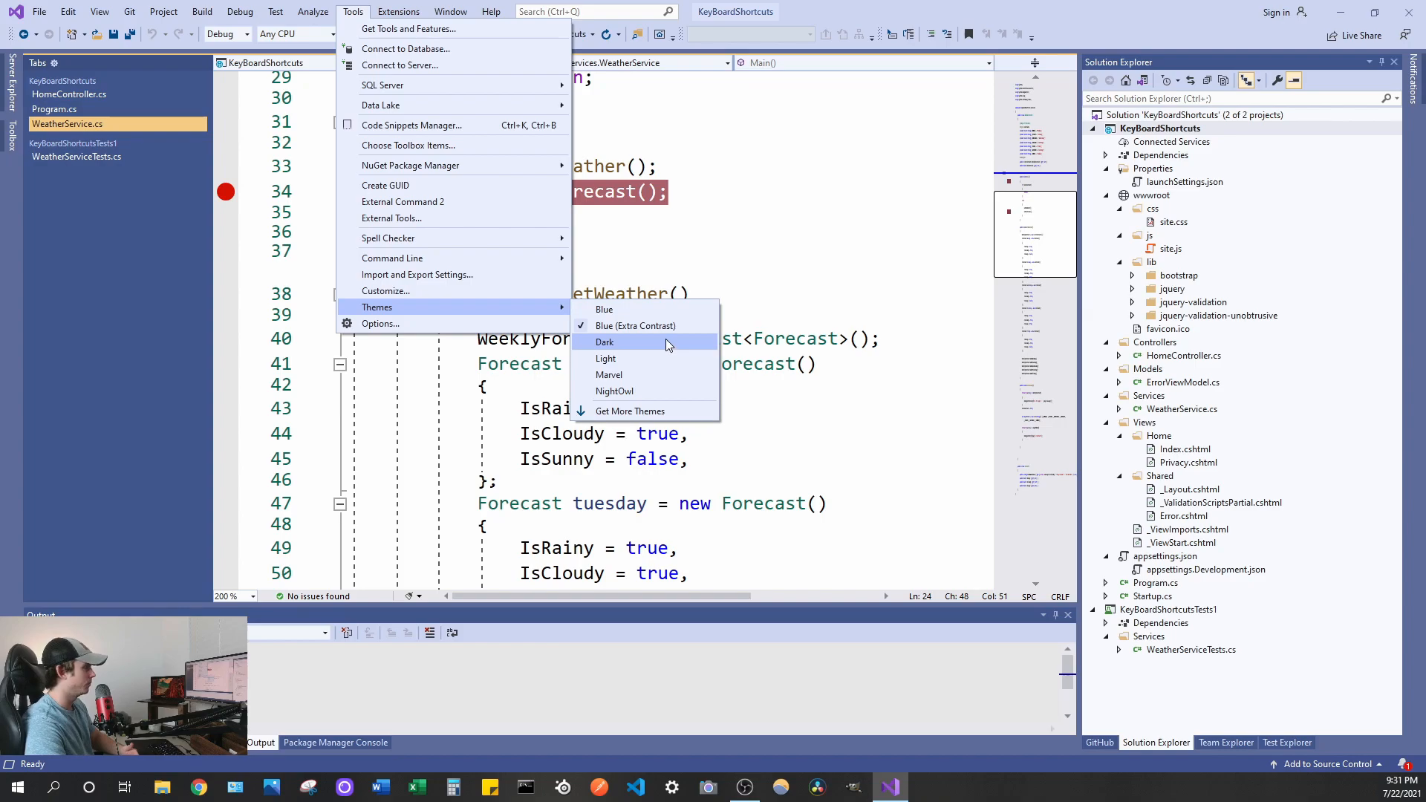
mouse_move(637, 325)
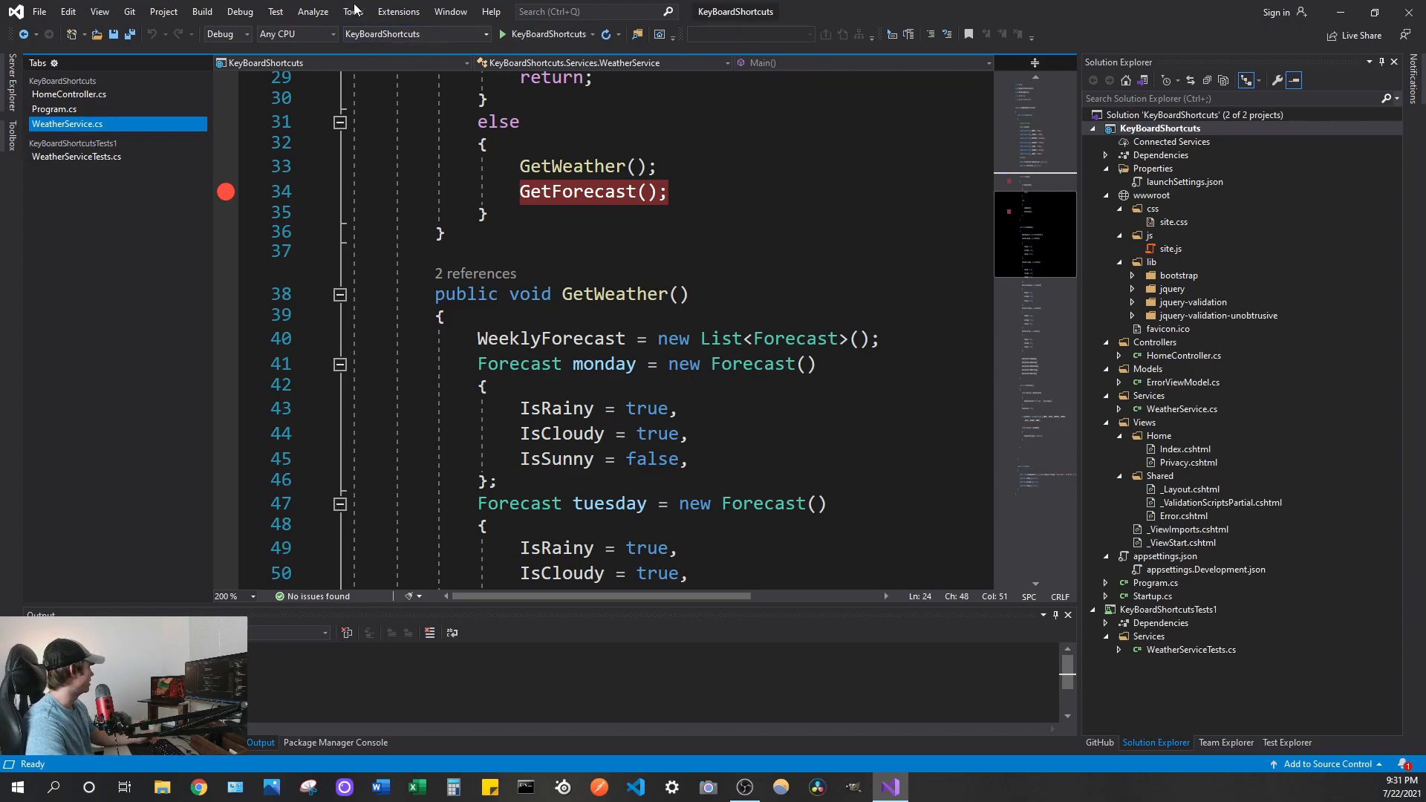
left_click(352, 11)
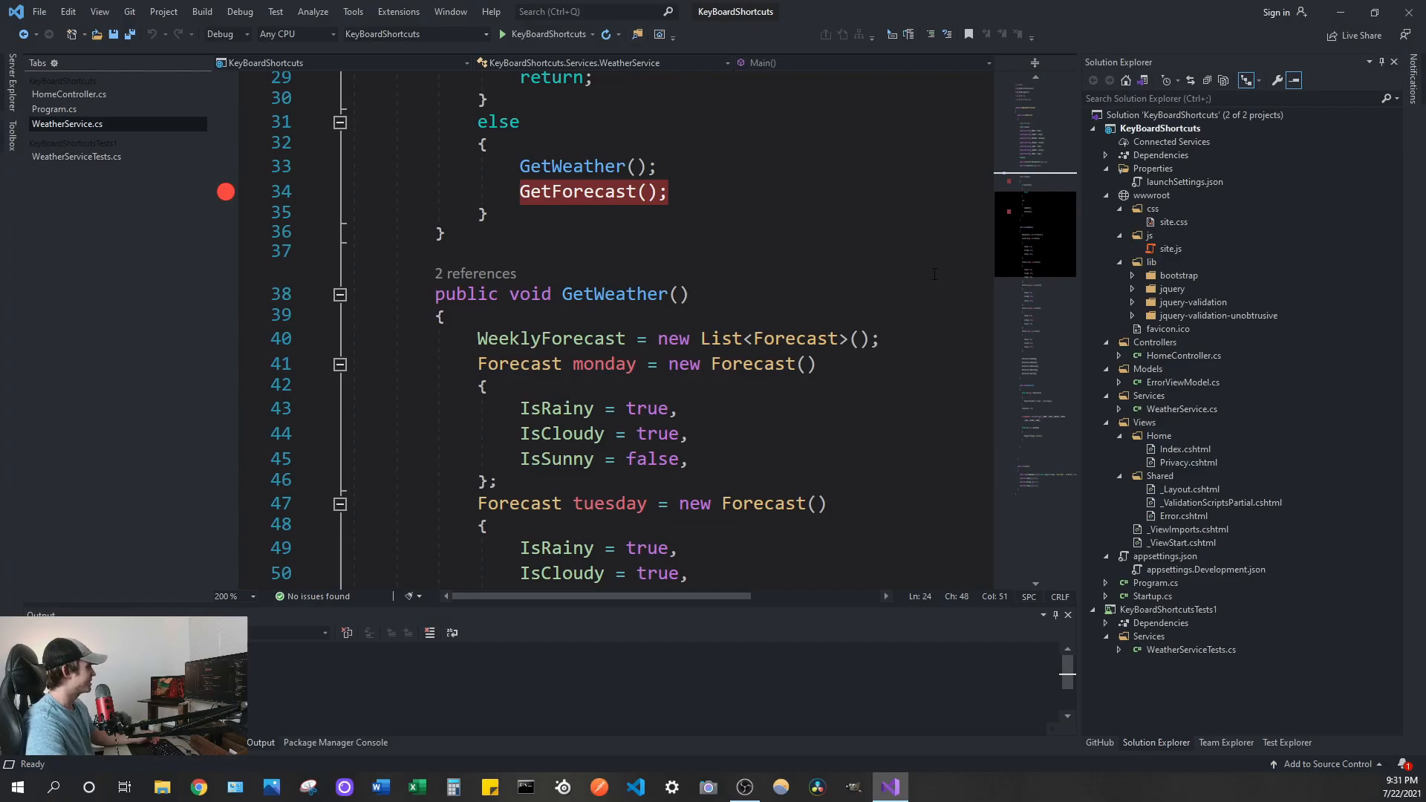
scroll("down", 3)
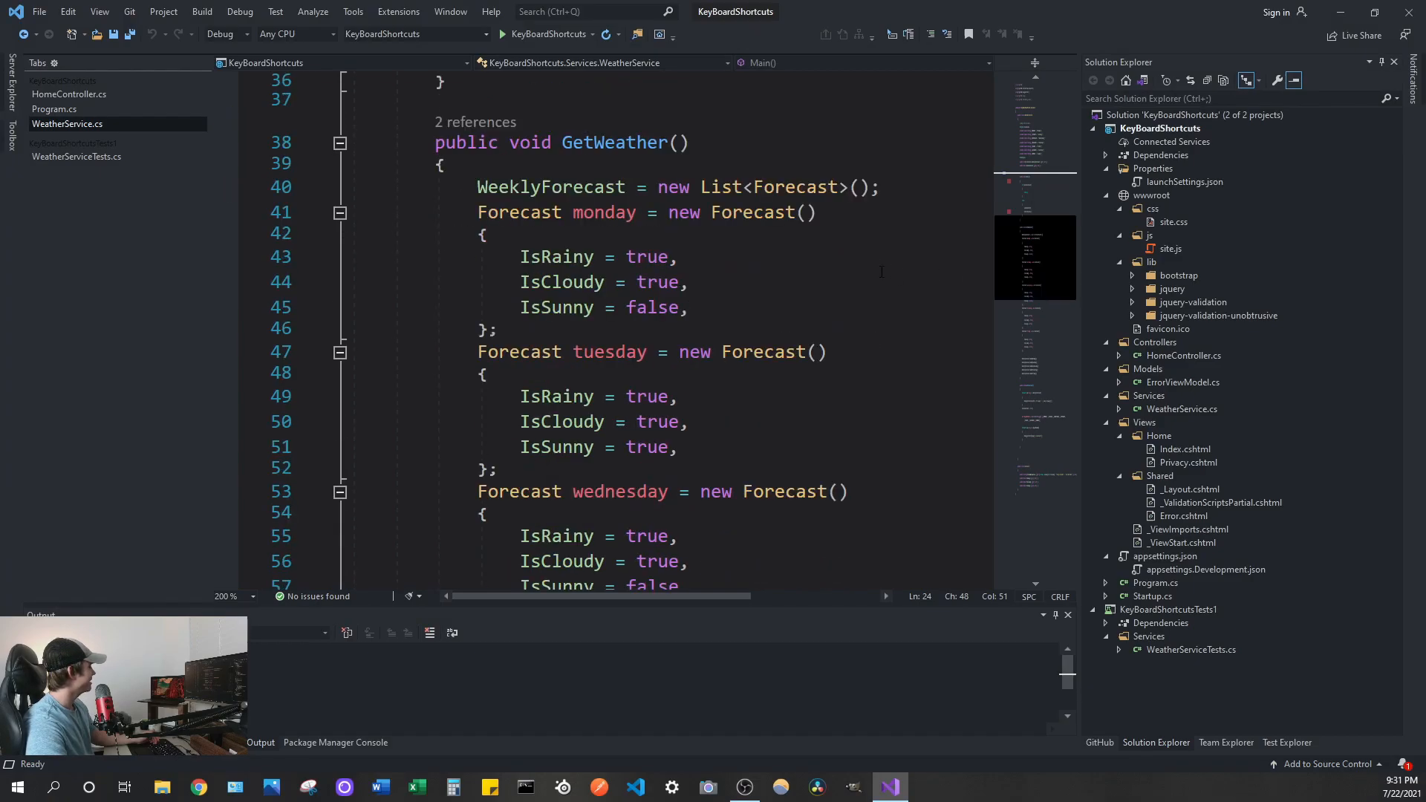
scroll("down", 3)
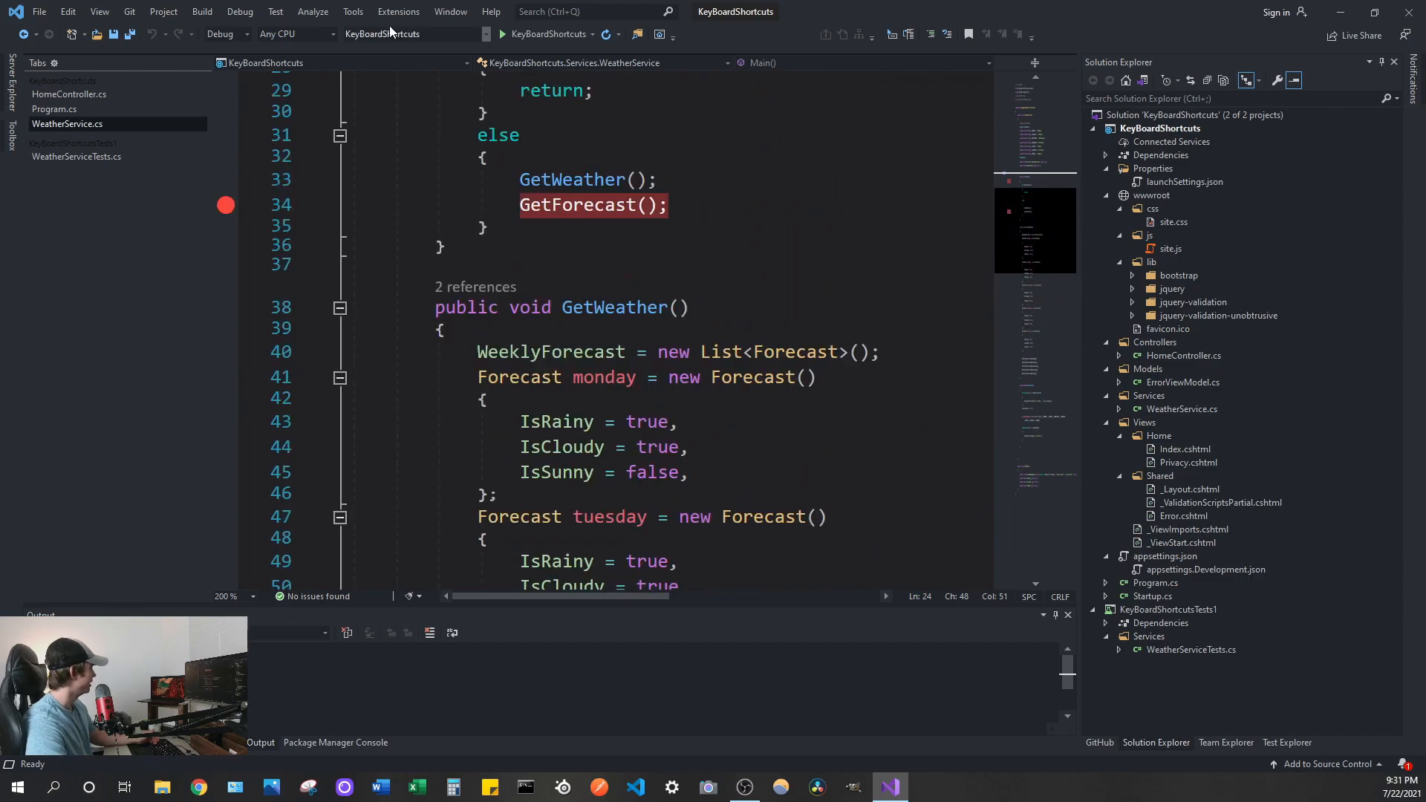
left_click(352, 11)
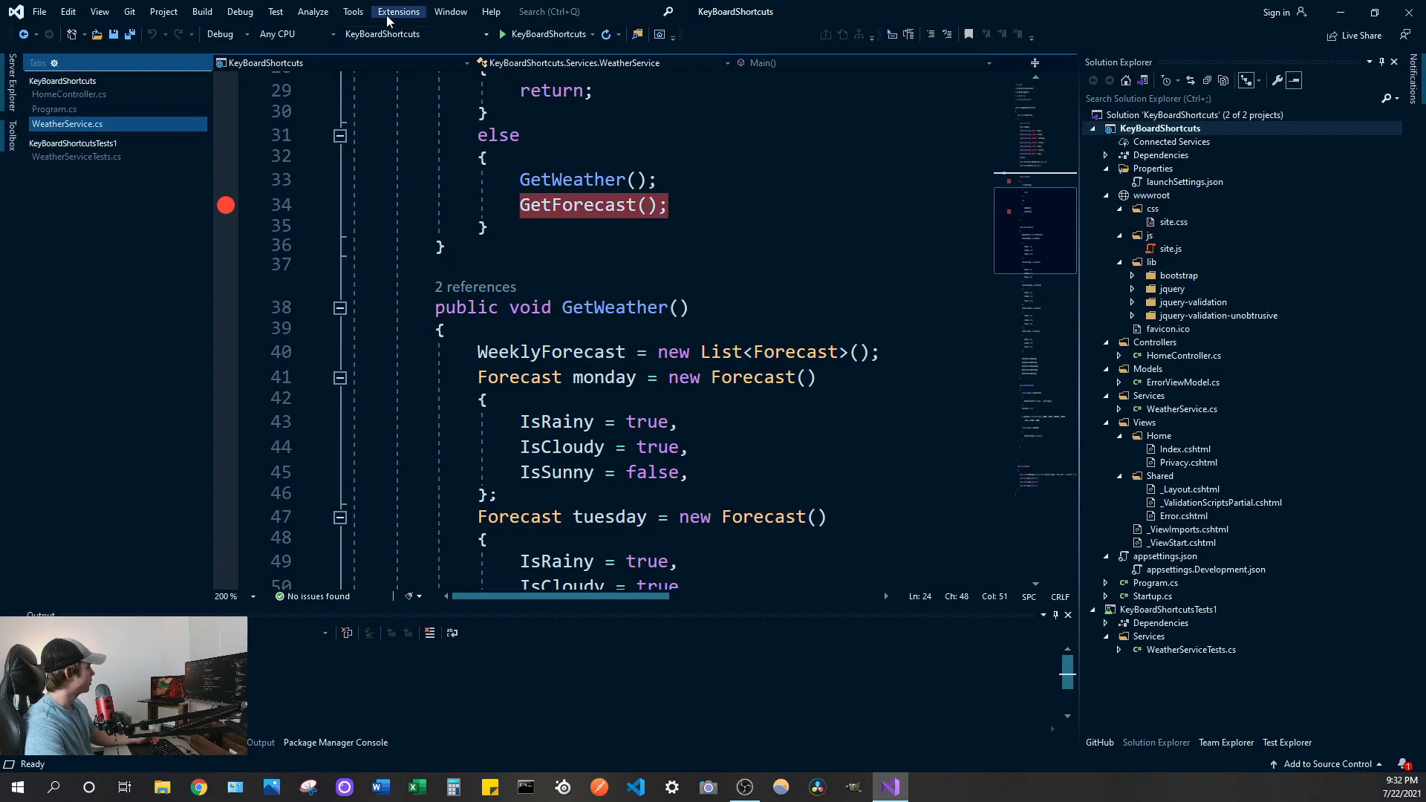
Step: Search the online marketplace in Manage Extensions for 'themes'
left_click(398, 10)
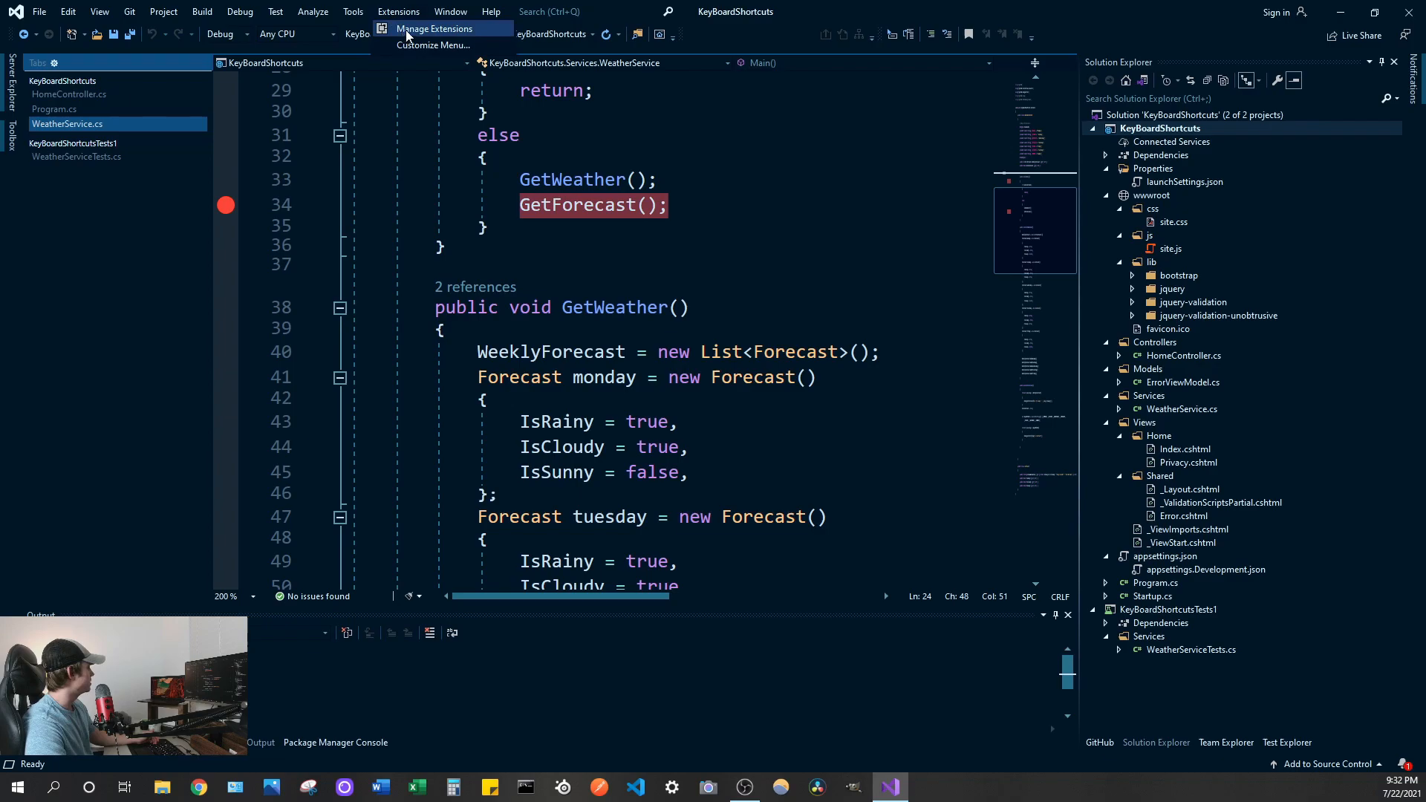
left_click(435, 28)
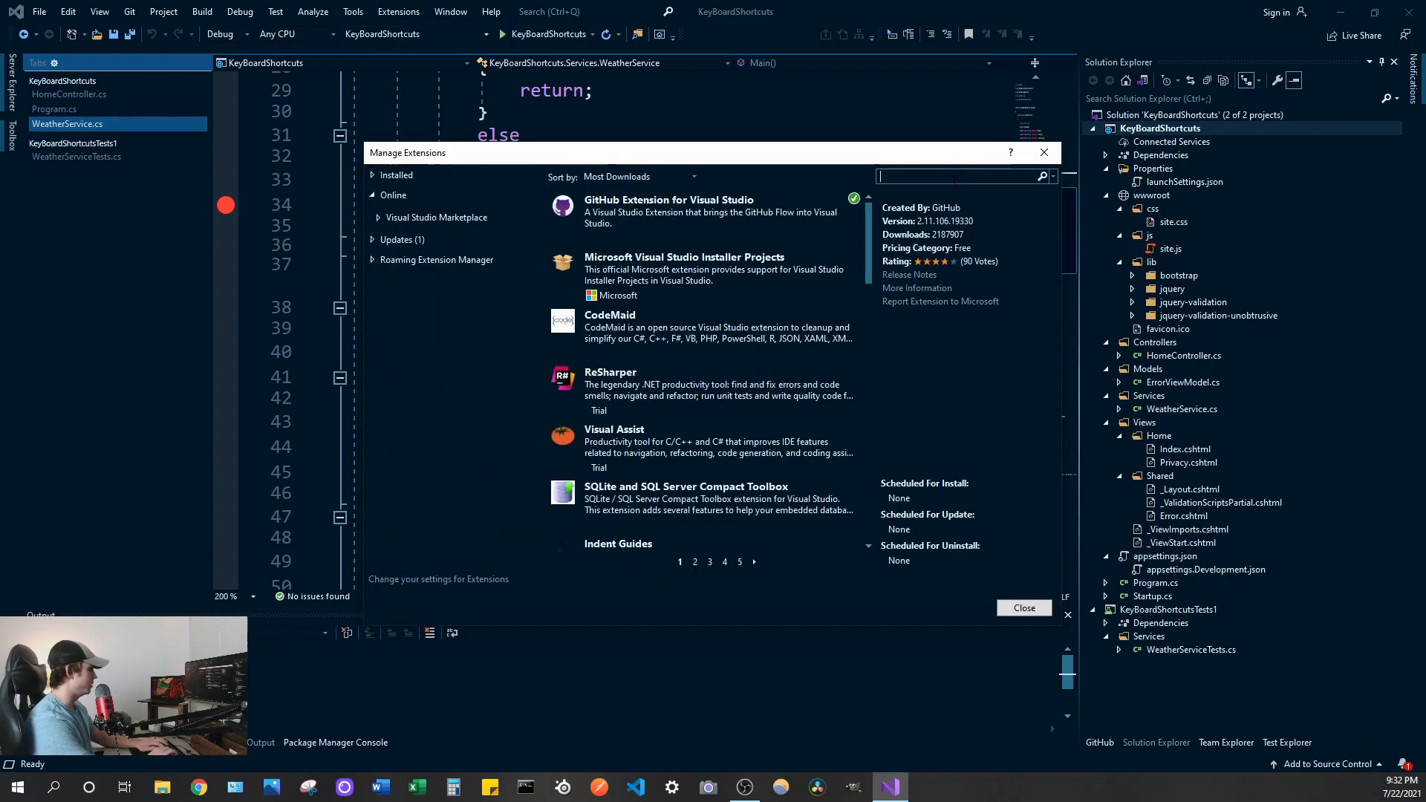
type("themes")
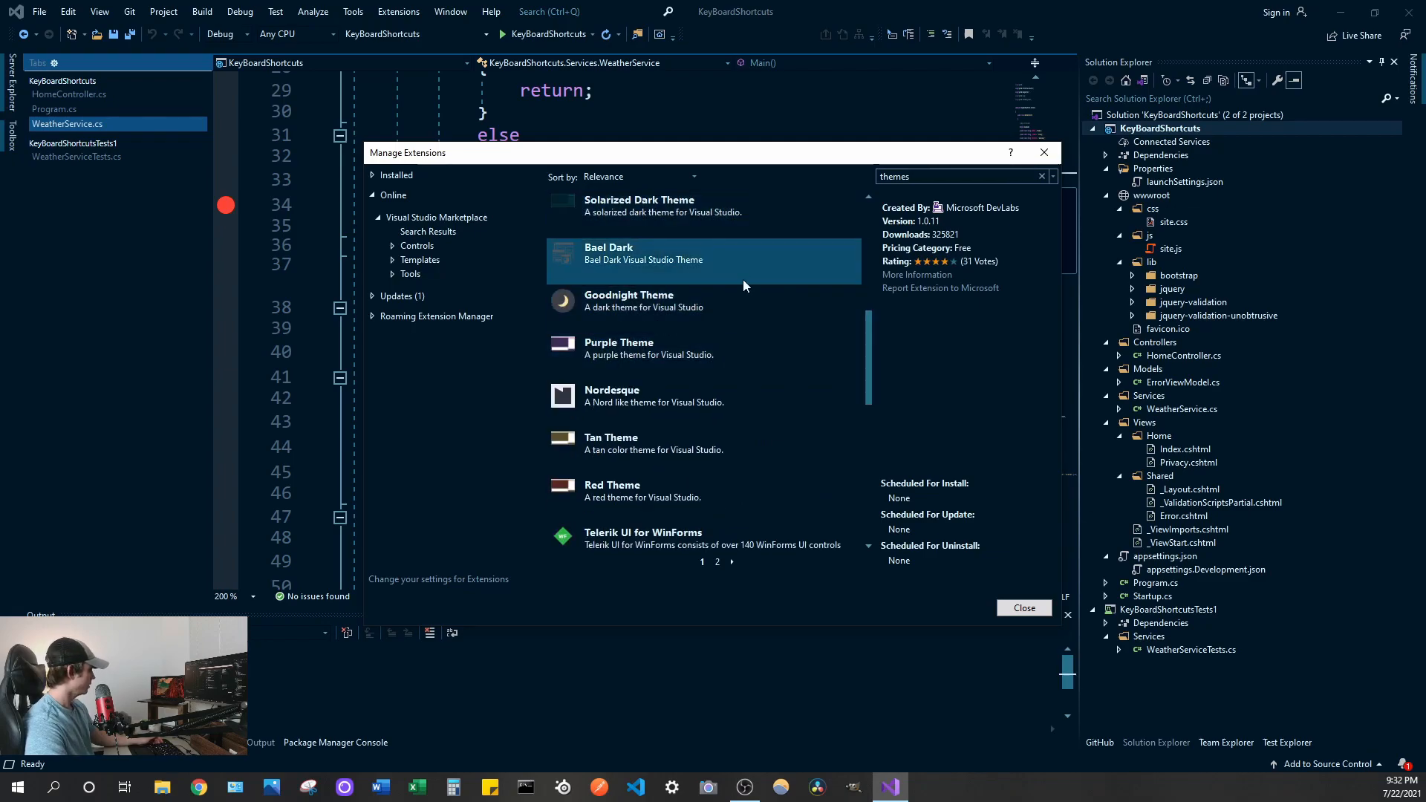
Step: Select the Nordesque theme and download it so it is scheduled for install
left_click(654, 395)
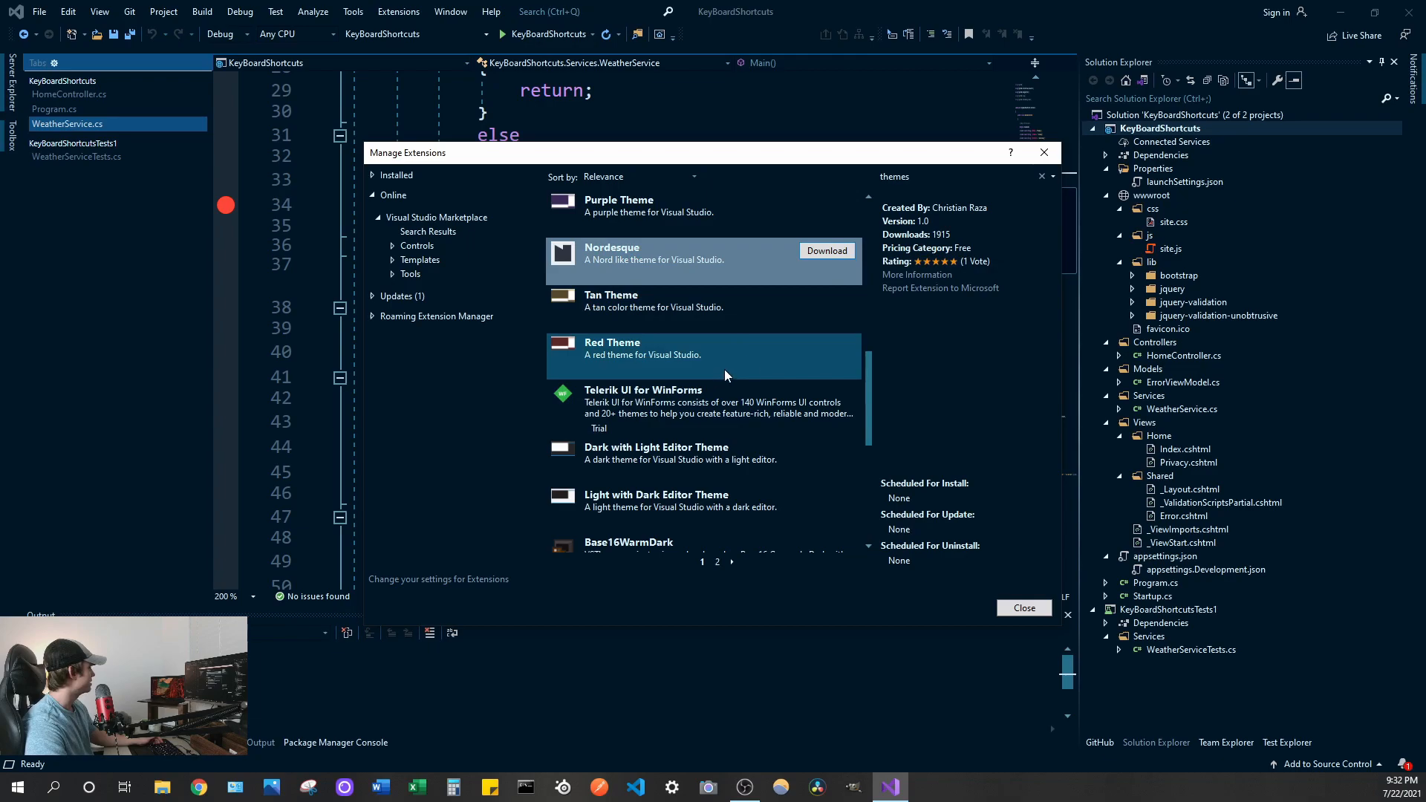
mouse_move(750, 413)
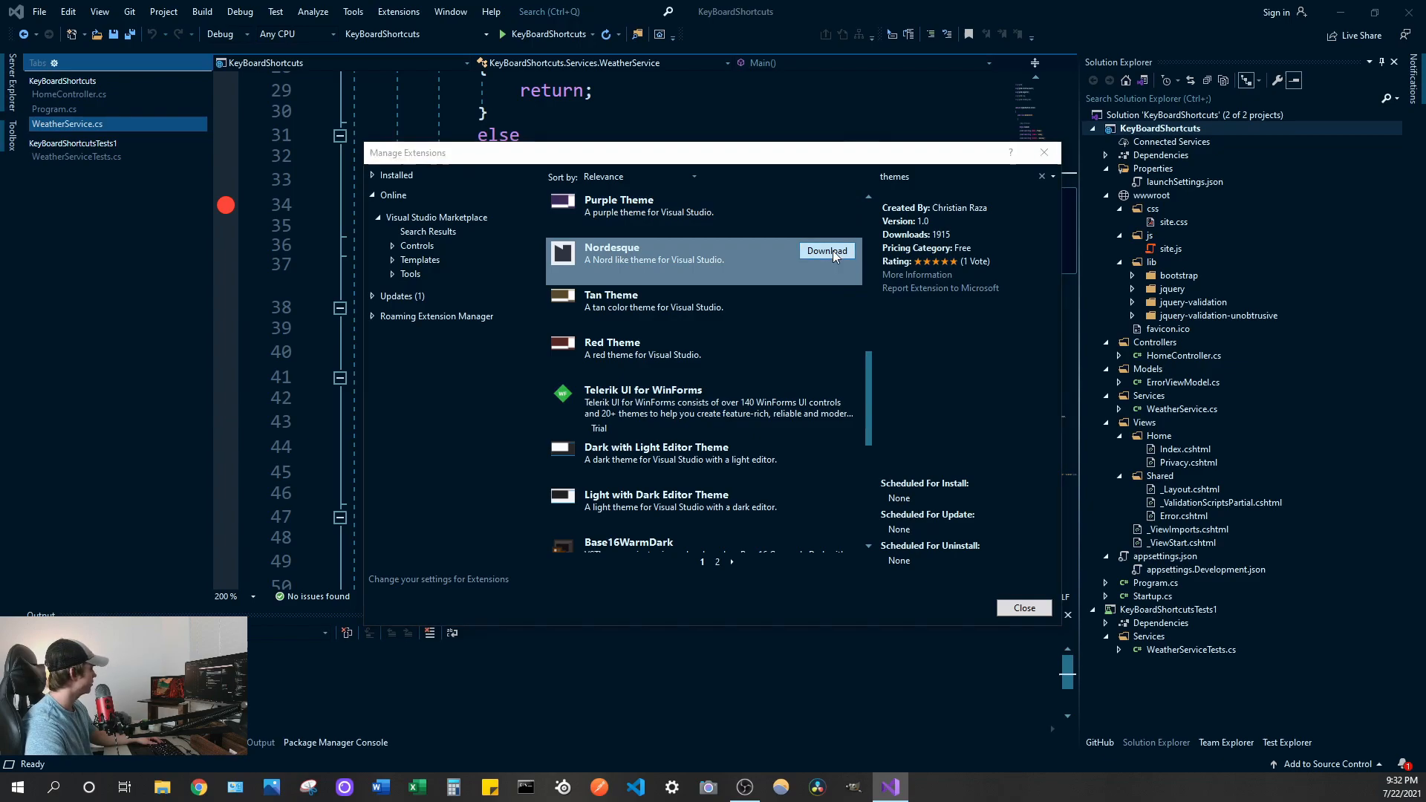
left_click(826, 249)
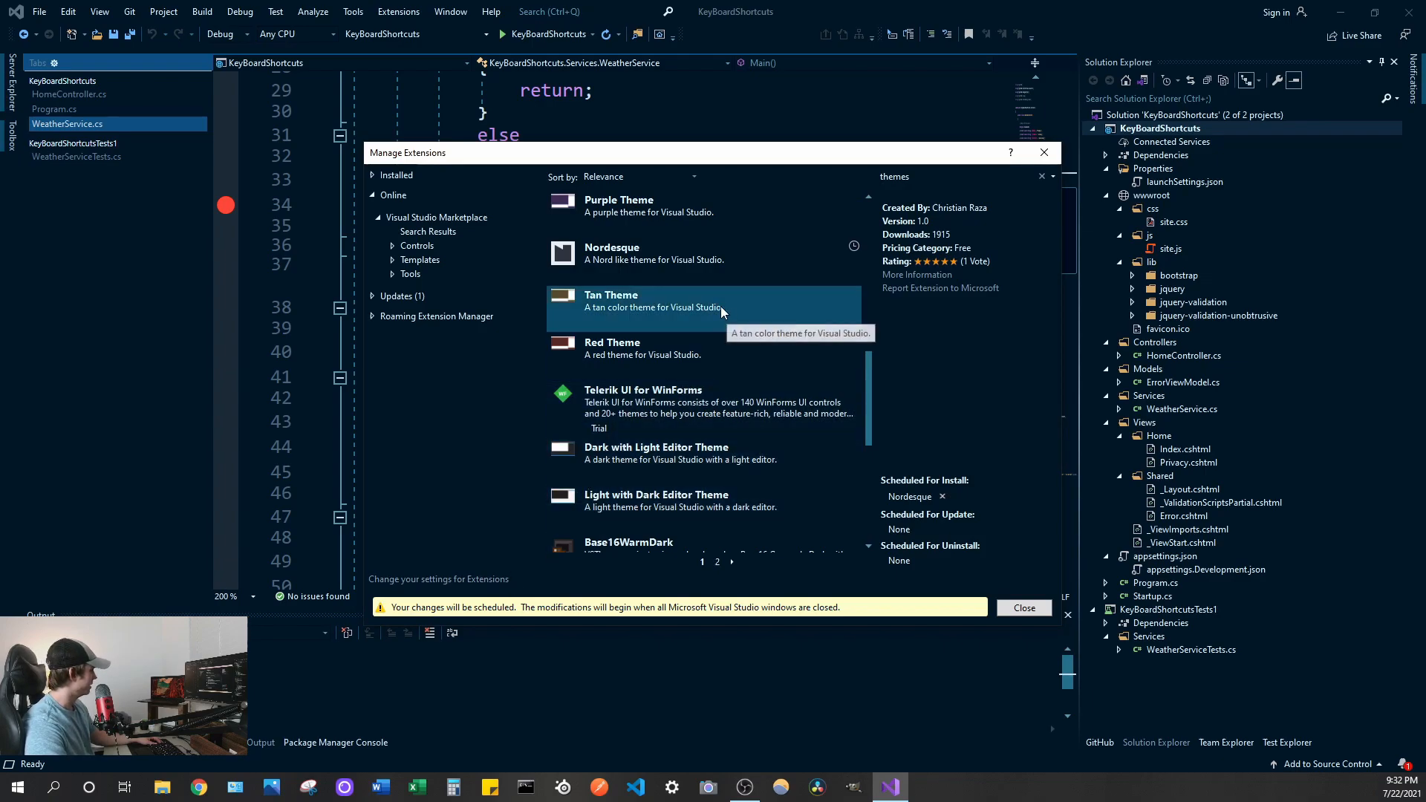
mouse_move(715, 301)
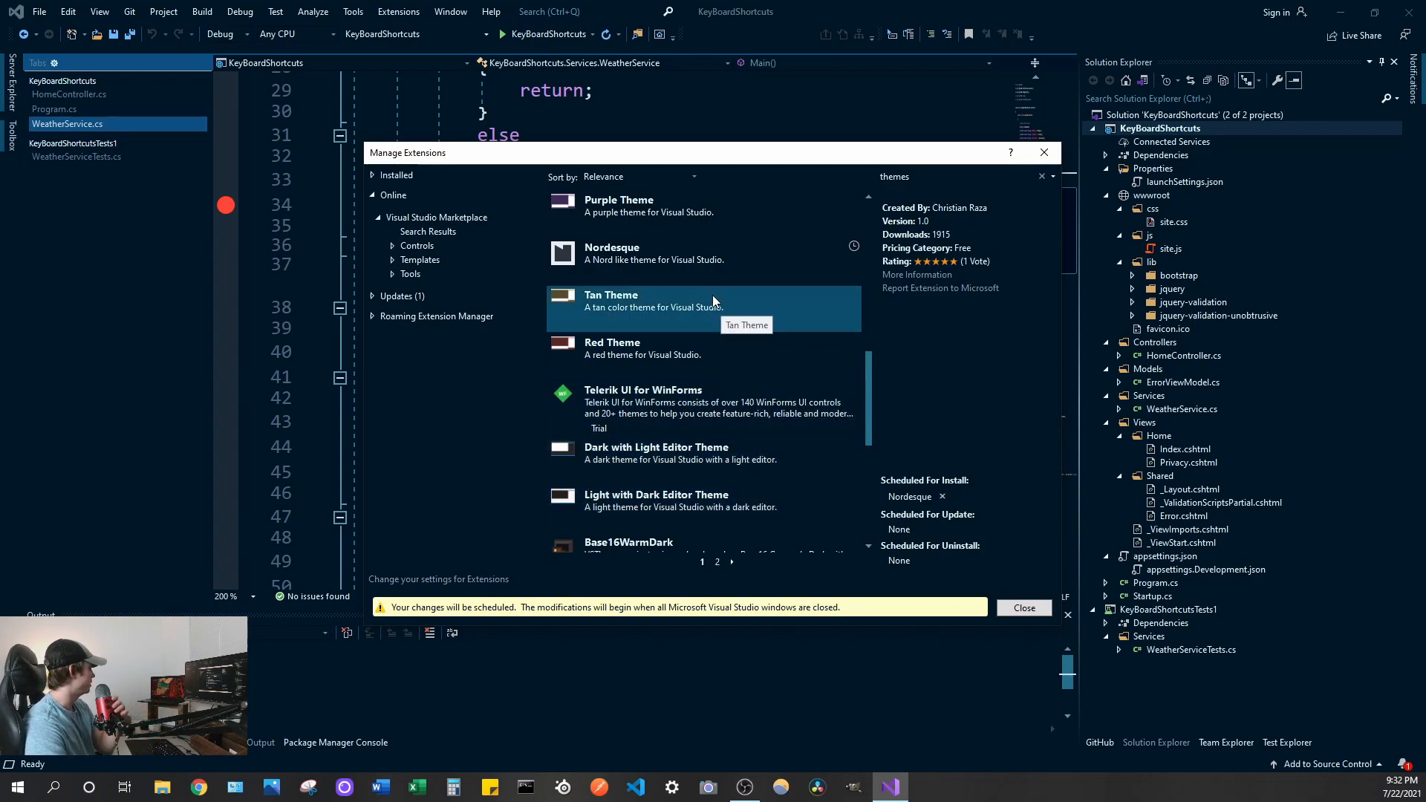
mouse_move(681, 410)
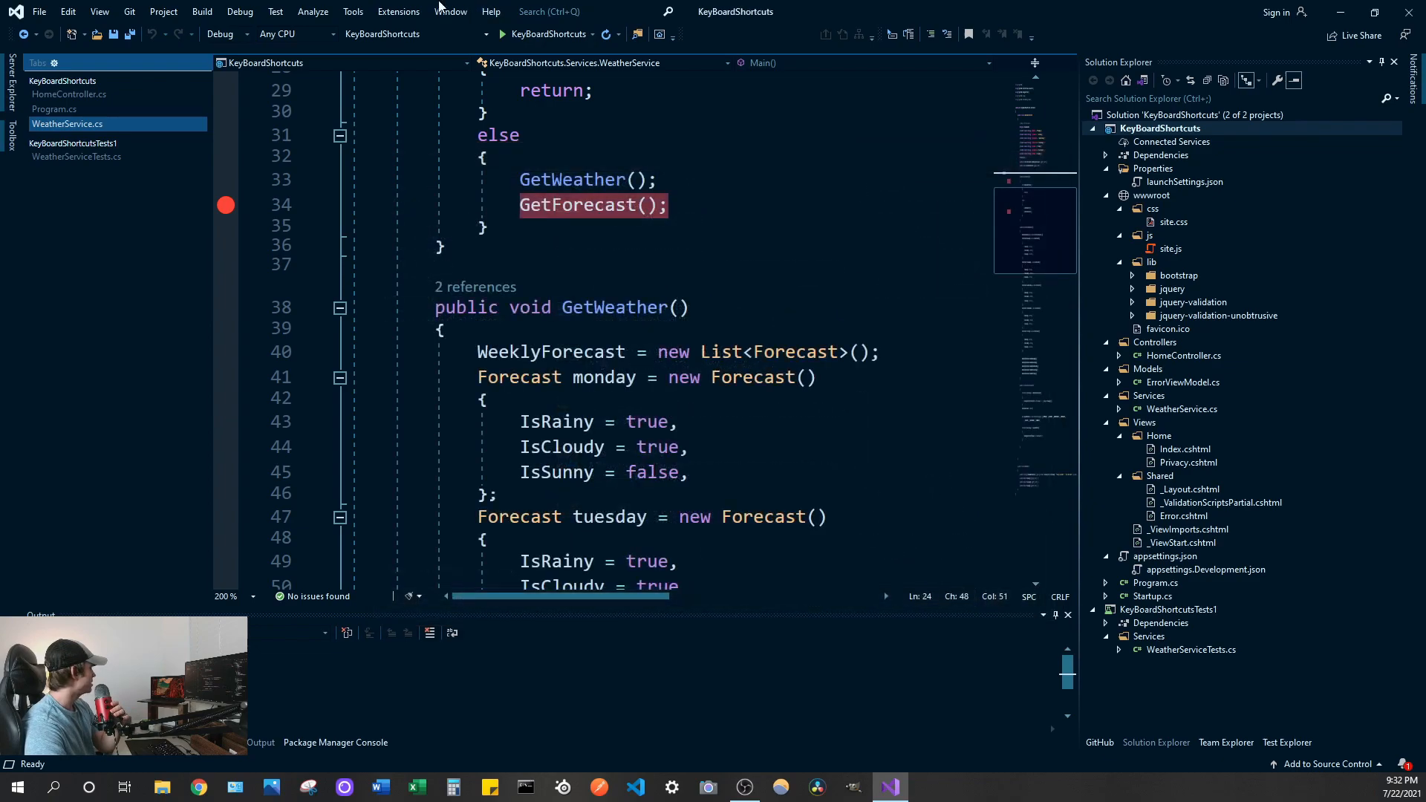
left_click(352, 11)
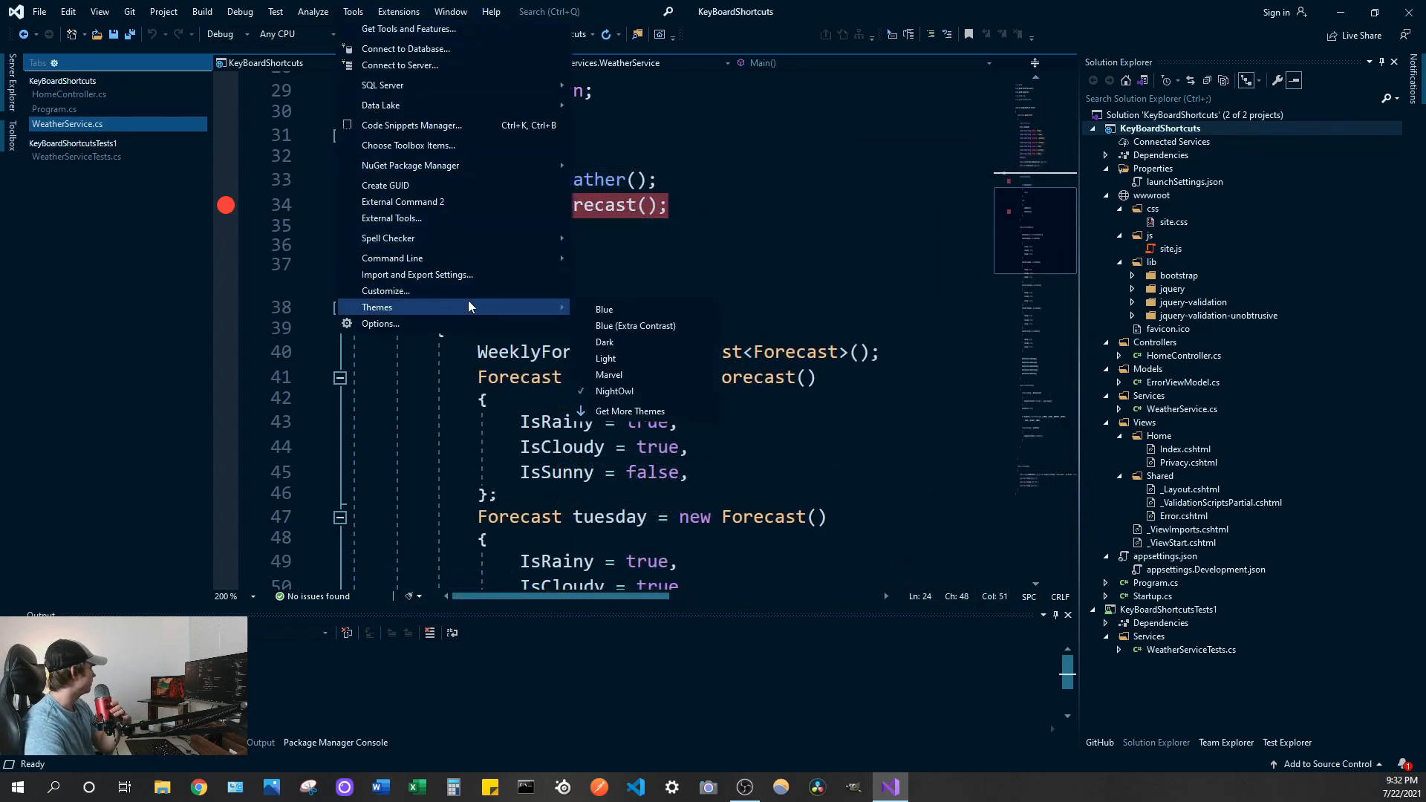